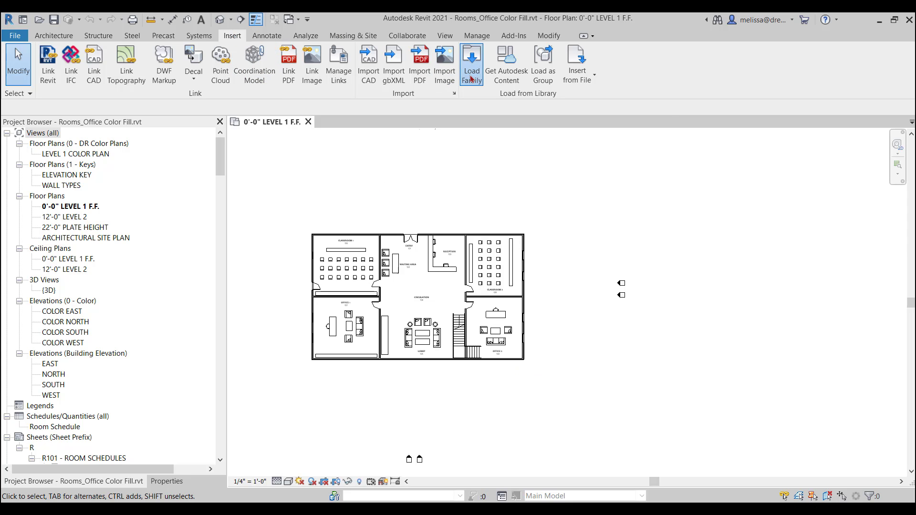
- Check the Load Family dialog, then reach the Places list under File Locations in Options
left_click(470, 61)
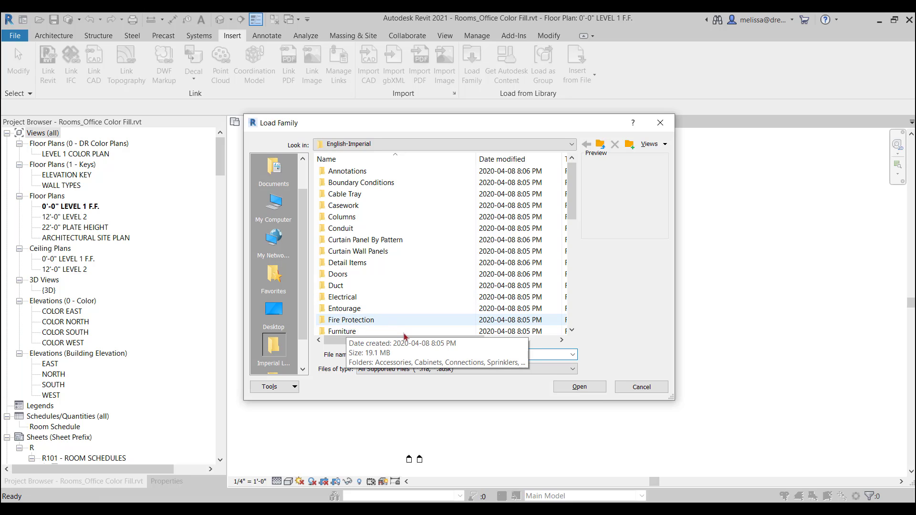
left_click(640, 386)
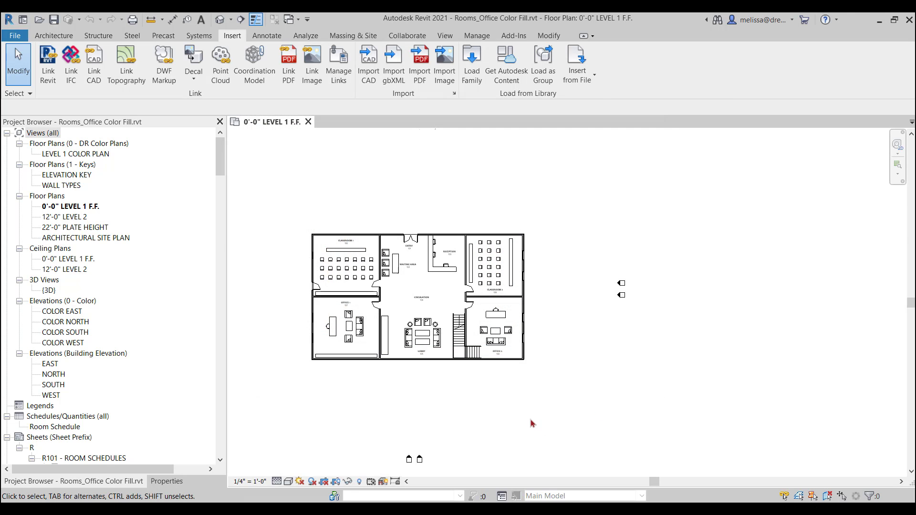
mouse_move(310, 368)
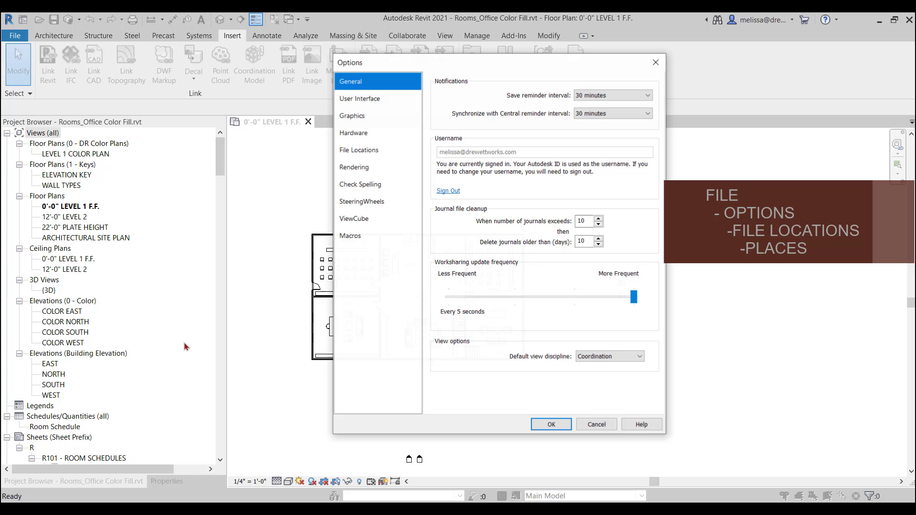
left_click(358, 150)
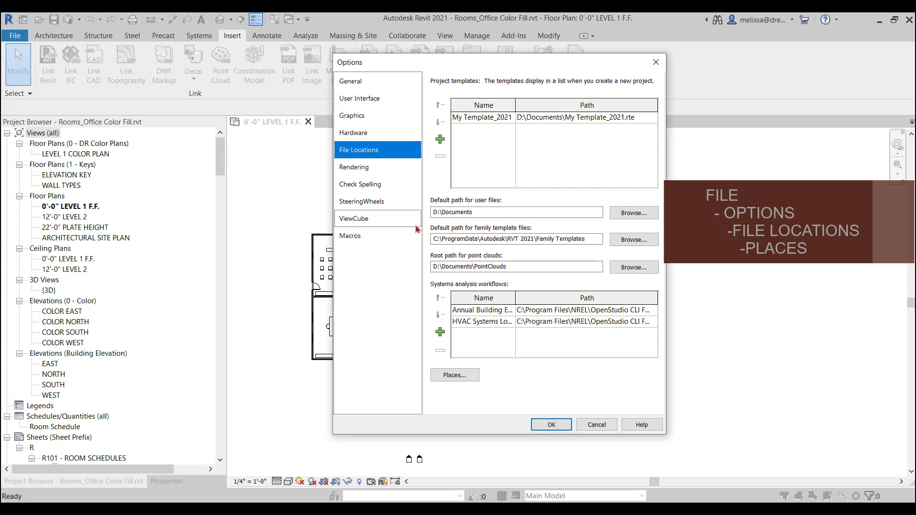
left_click(454, 375)
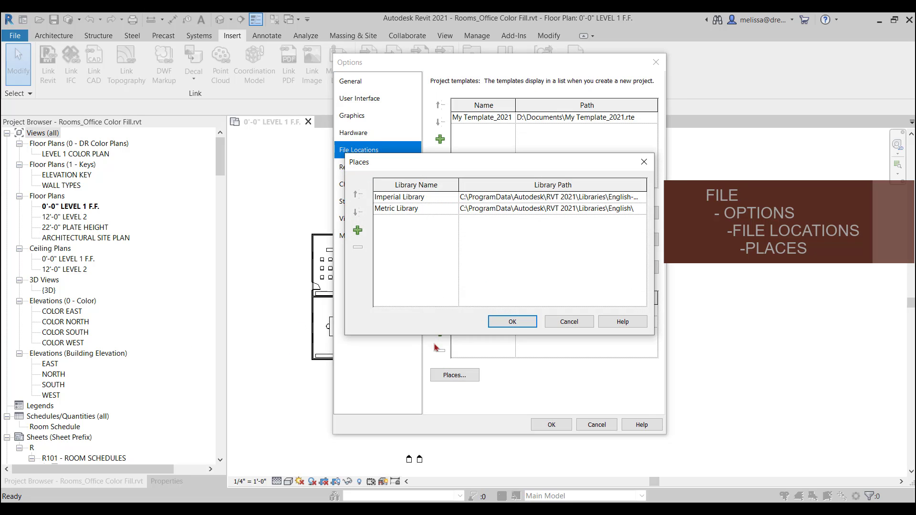
- Add a place named 'My Library' pointing to D:\Documents\My Revit Library\
left_click(356, 231)
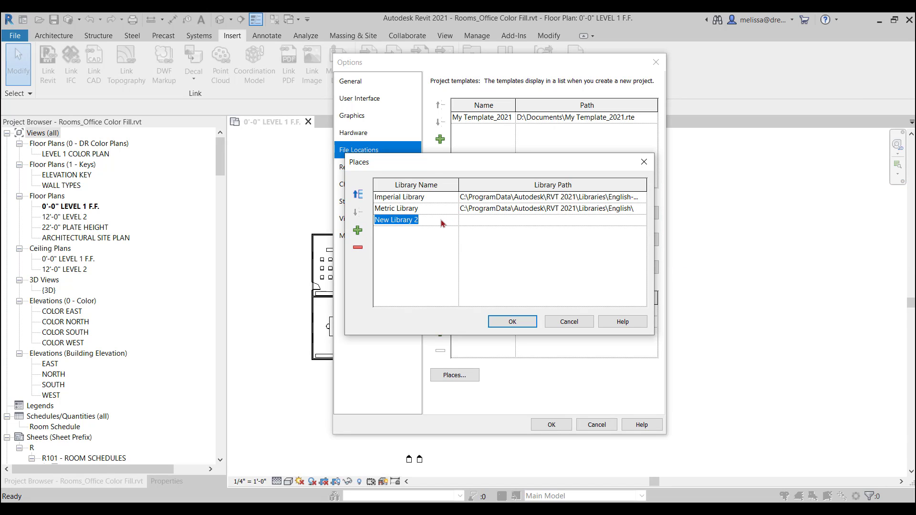
type("My Li")
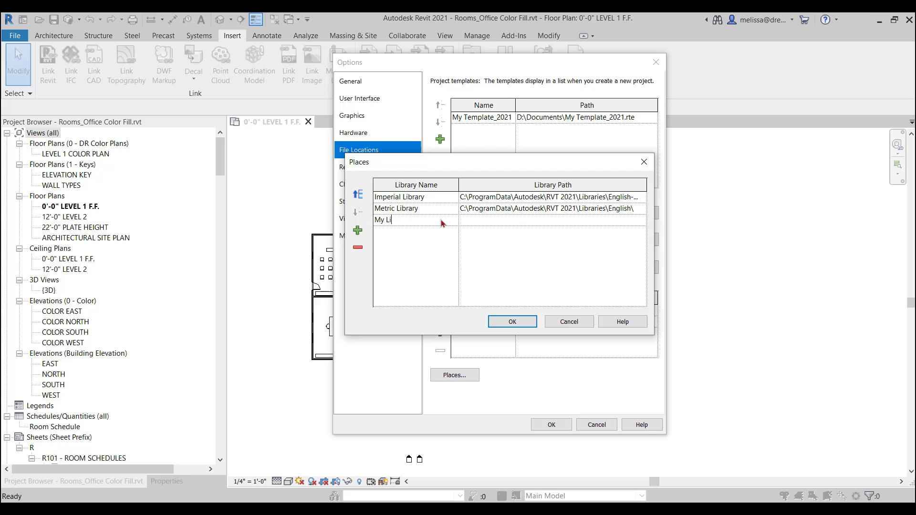
type("b")
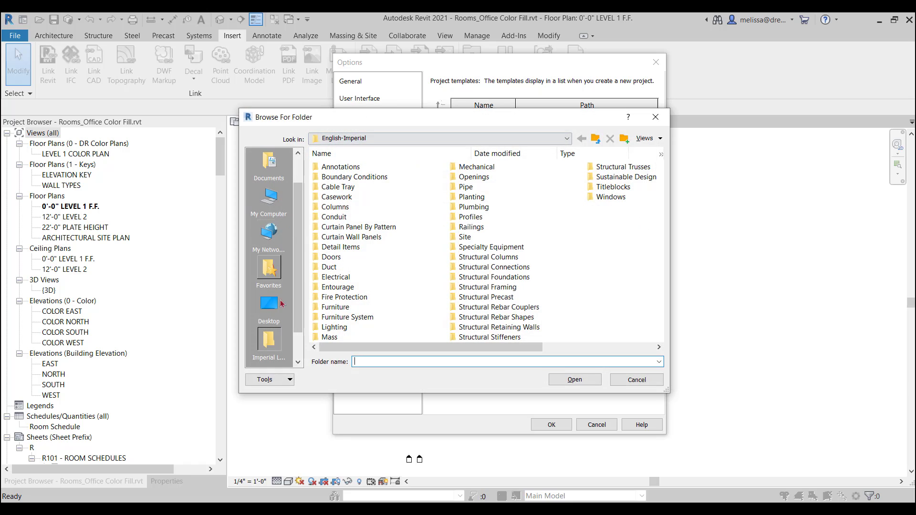
left_click(268, 305)
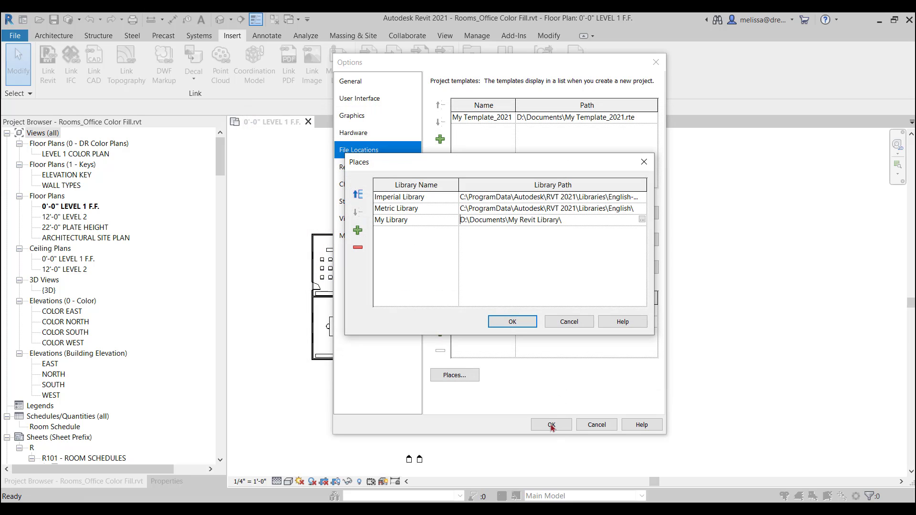
- Move My Library to the top of the places and confirm Places and Options
left_click(358, 194)
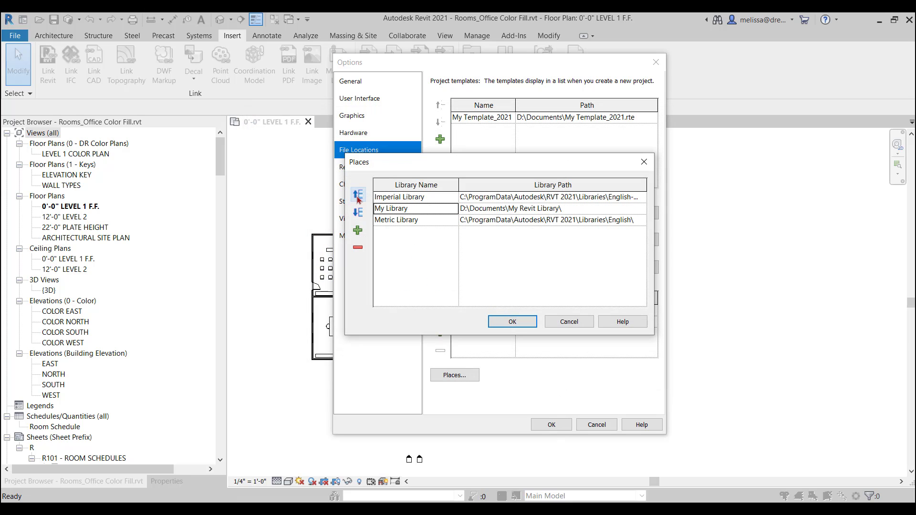
left_click(357, 193)
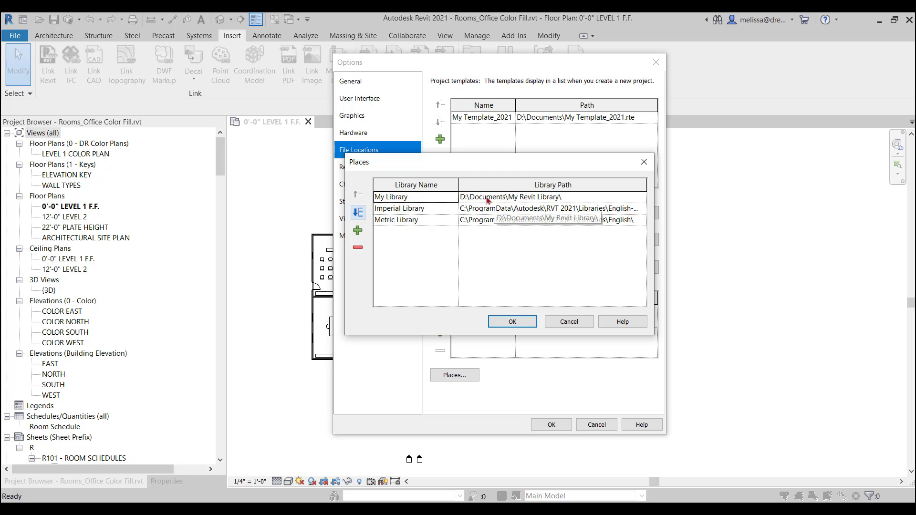
left_click(511, 321)
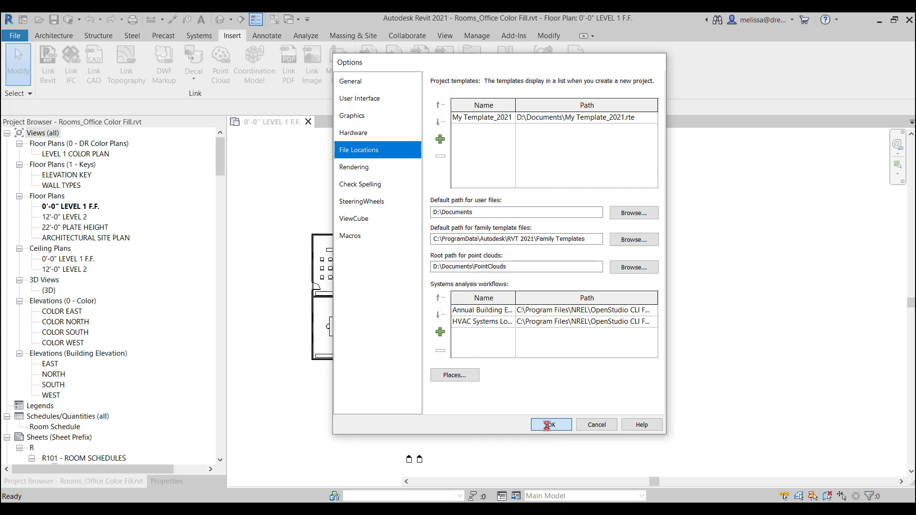
left_click(549, 424)
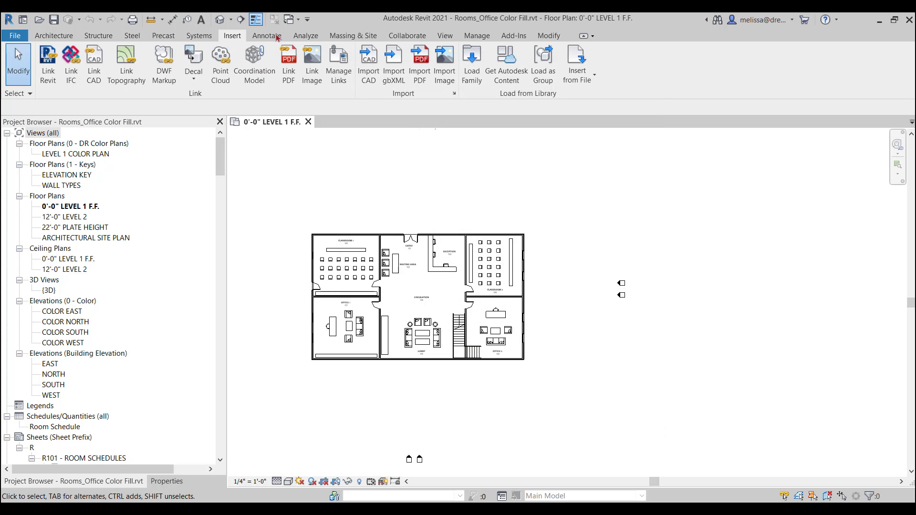
- Verify Load Family now opens in My Revit Library via the Look in dropdown
left_click(471, 63)
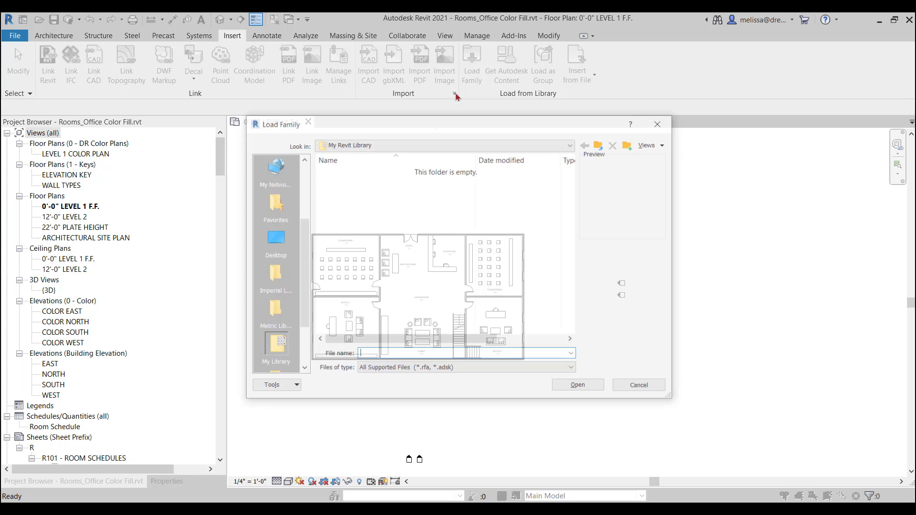
left_click(571, 145)
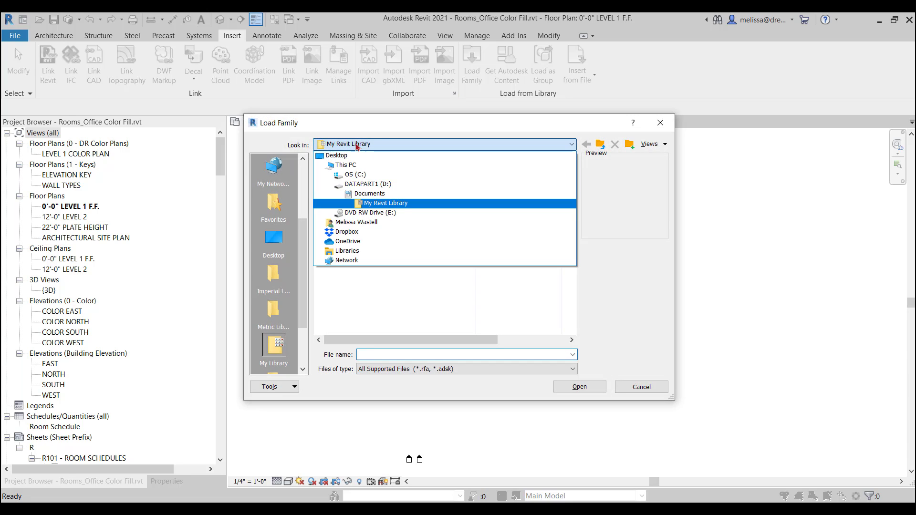
double_click(385, 202)
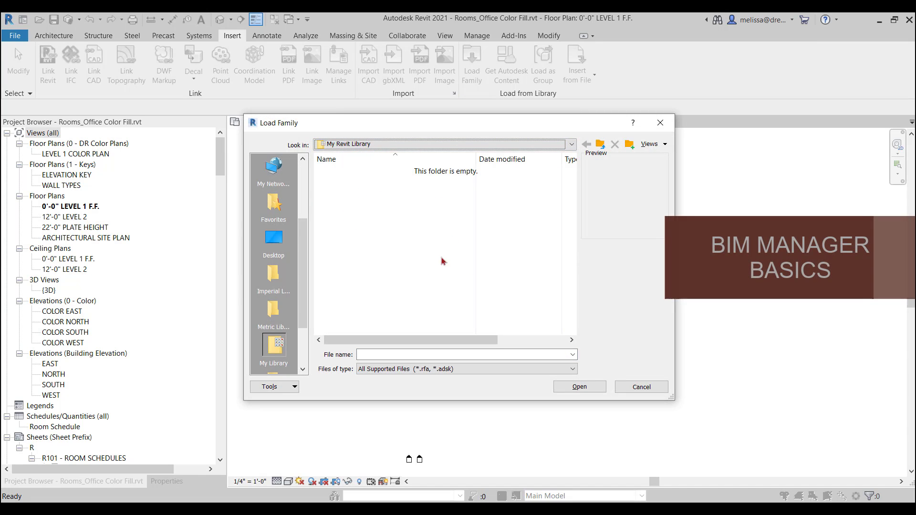
mouse_move(379, 190)
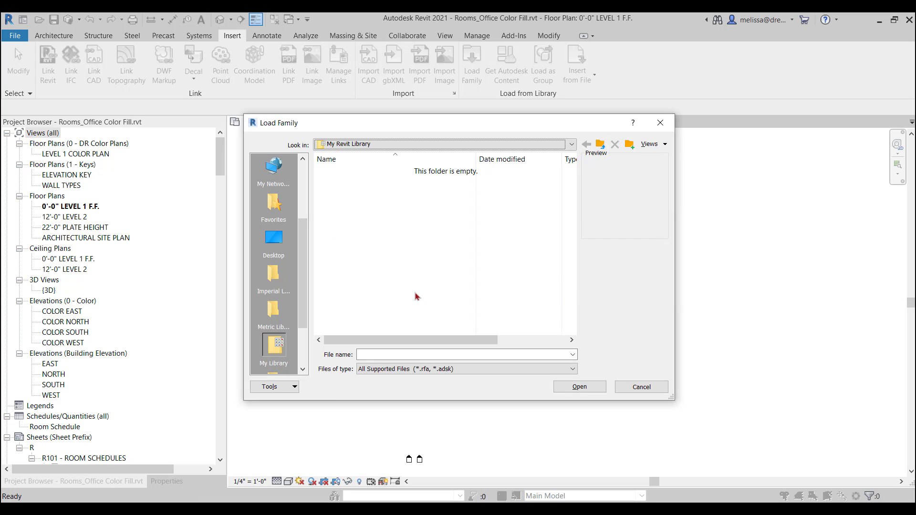
mouse_move(428, 288)
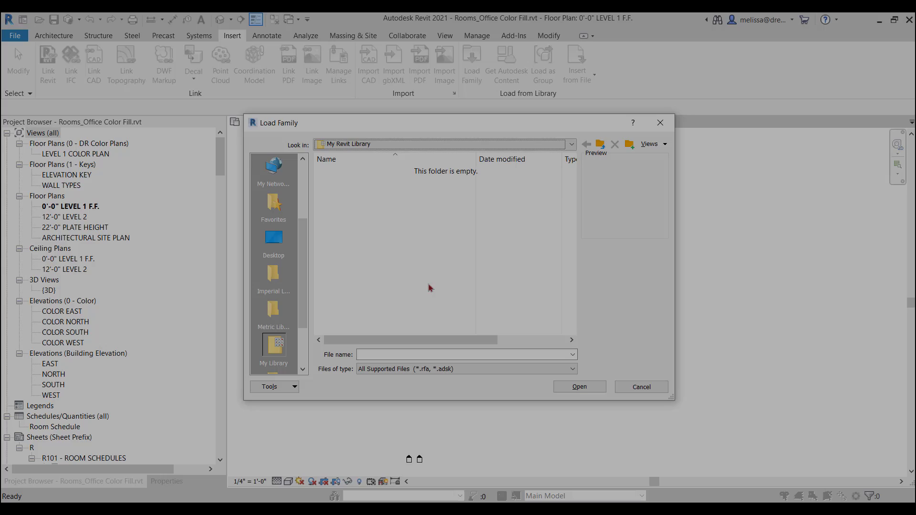